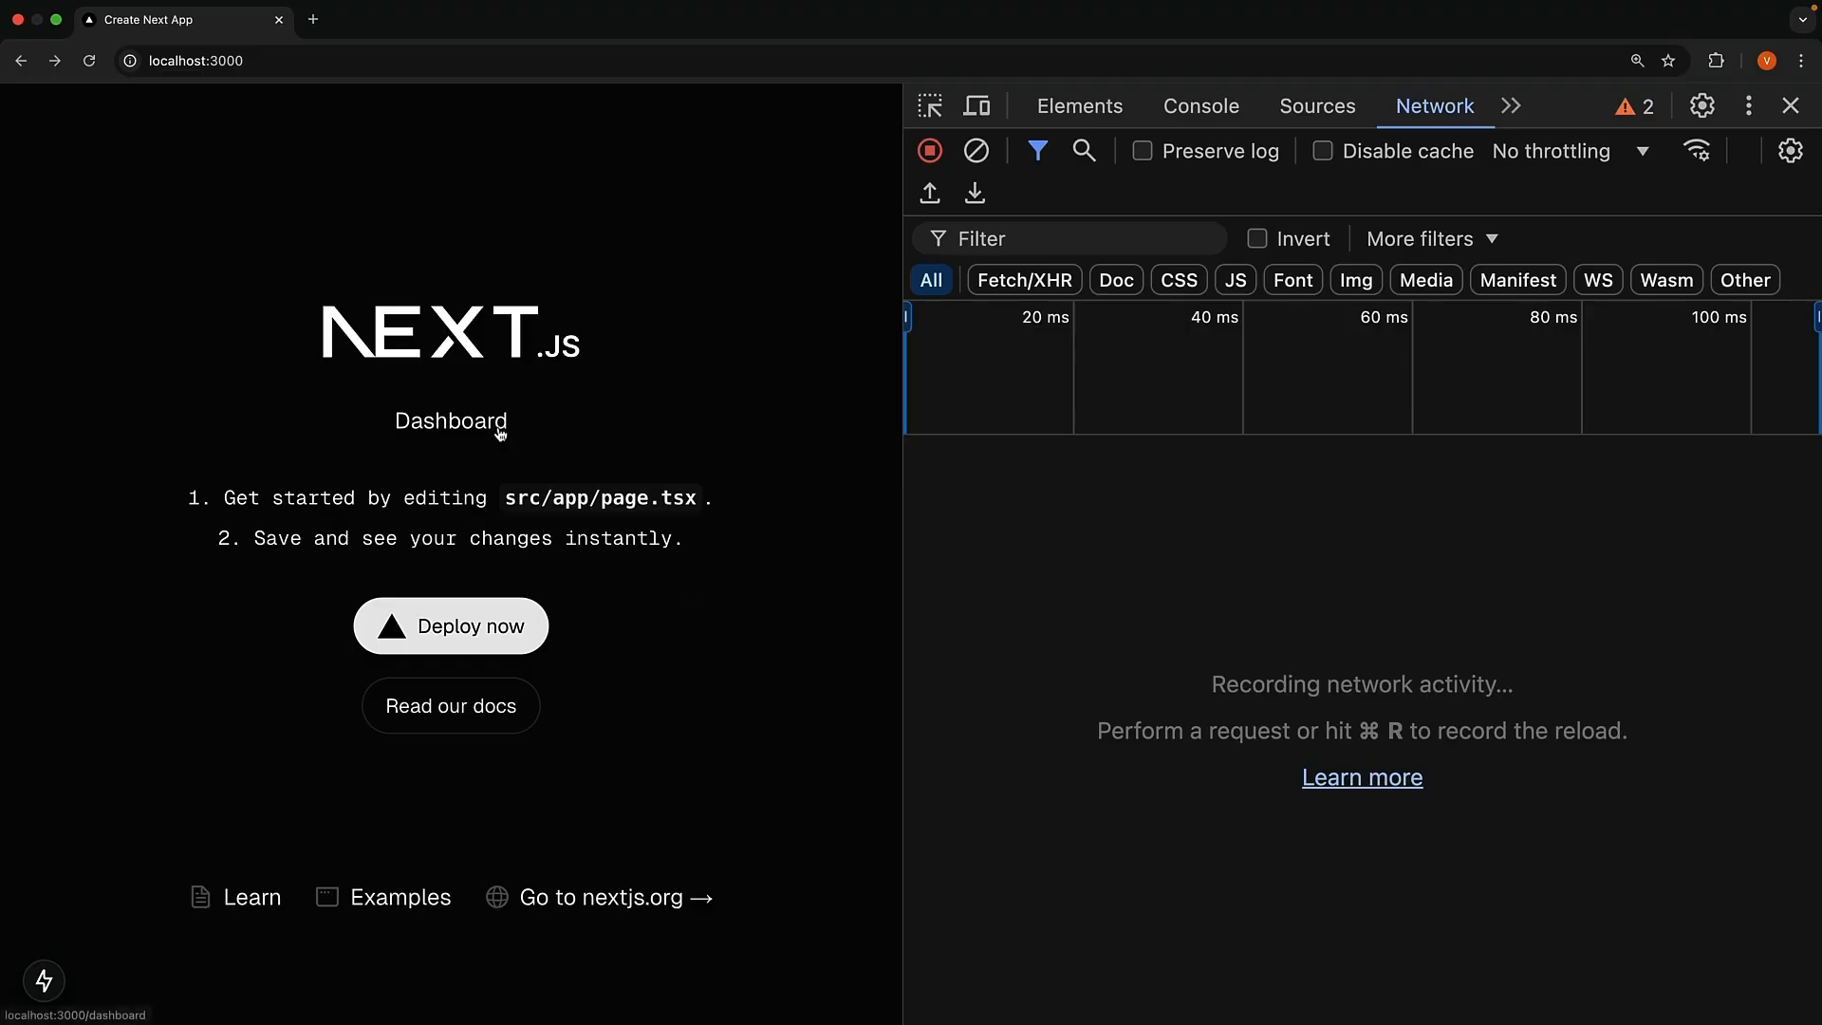
- Navigate to Dashboard and view the dashboard?_rsc request's RSC payload in the Response tab
click(452, 422)
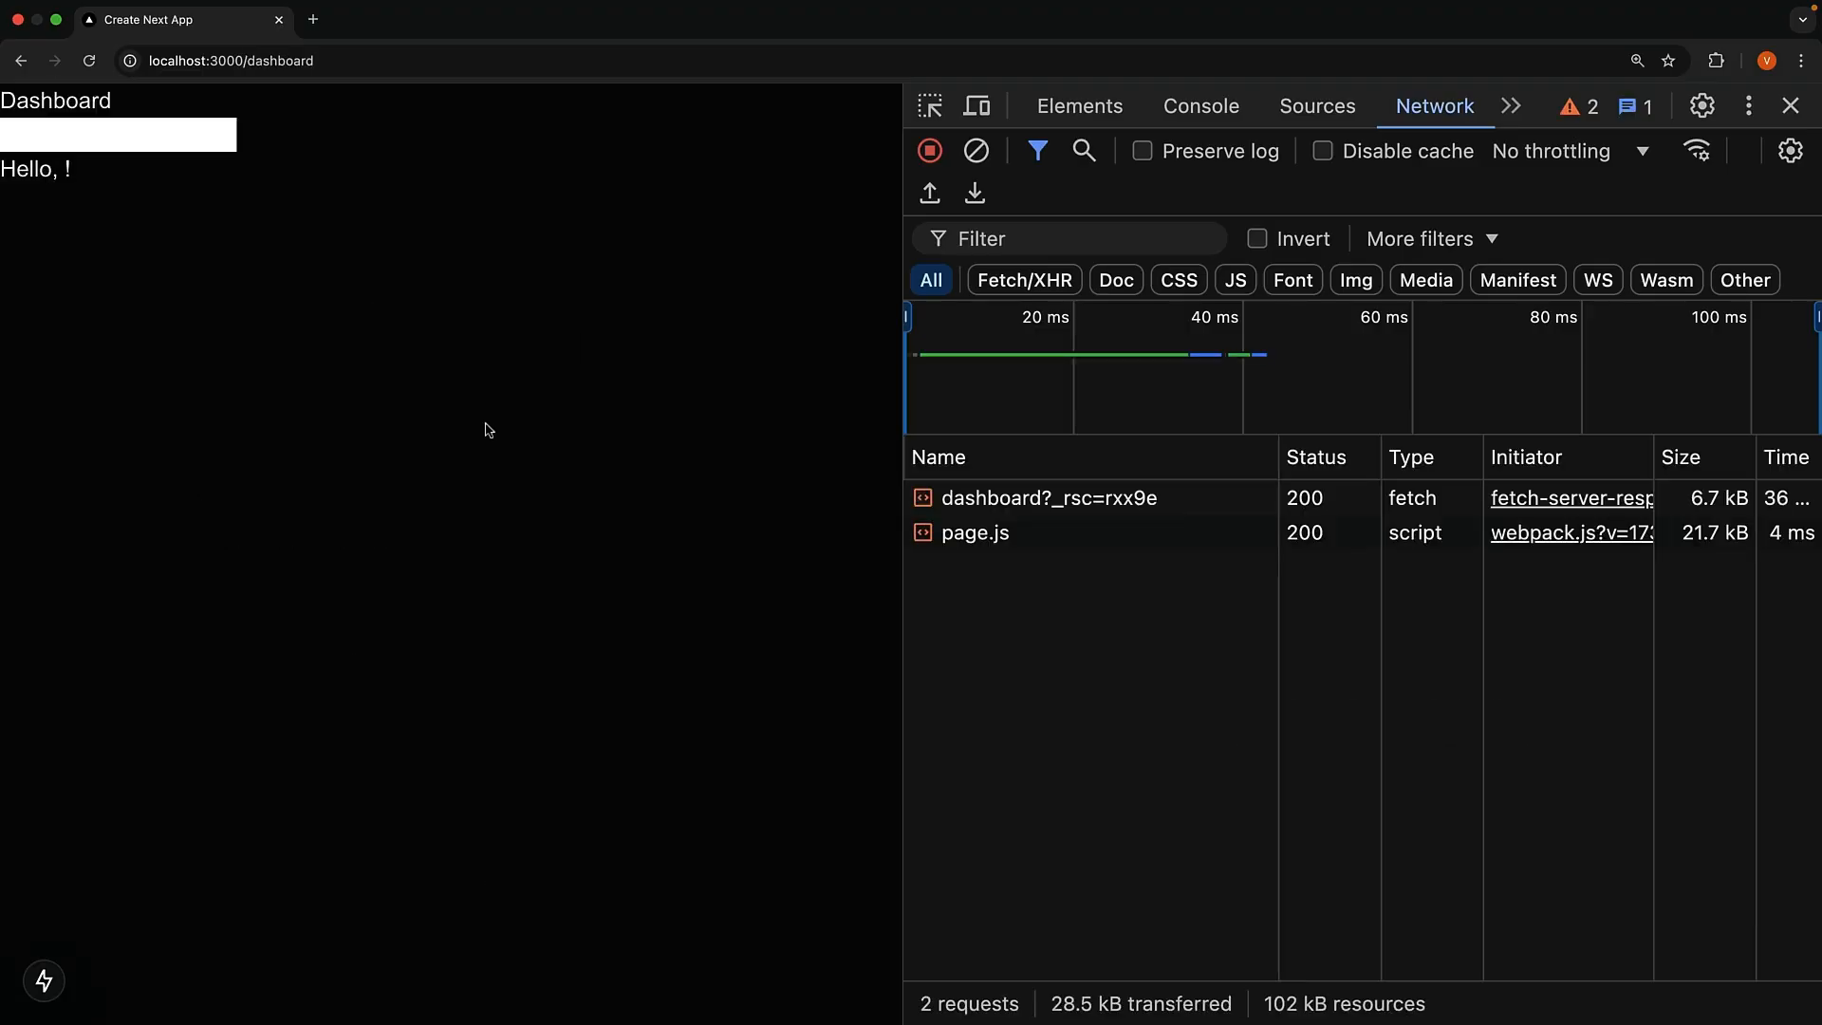
click(1049, 498)
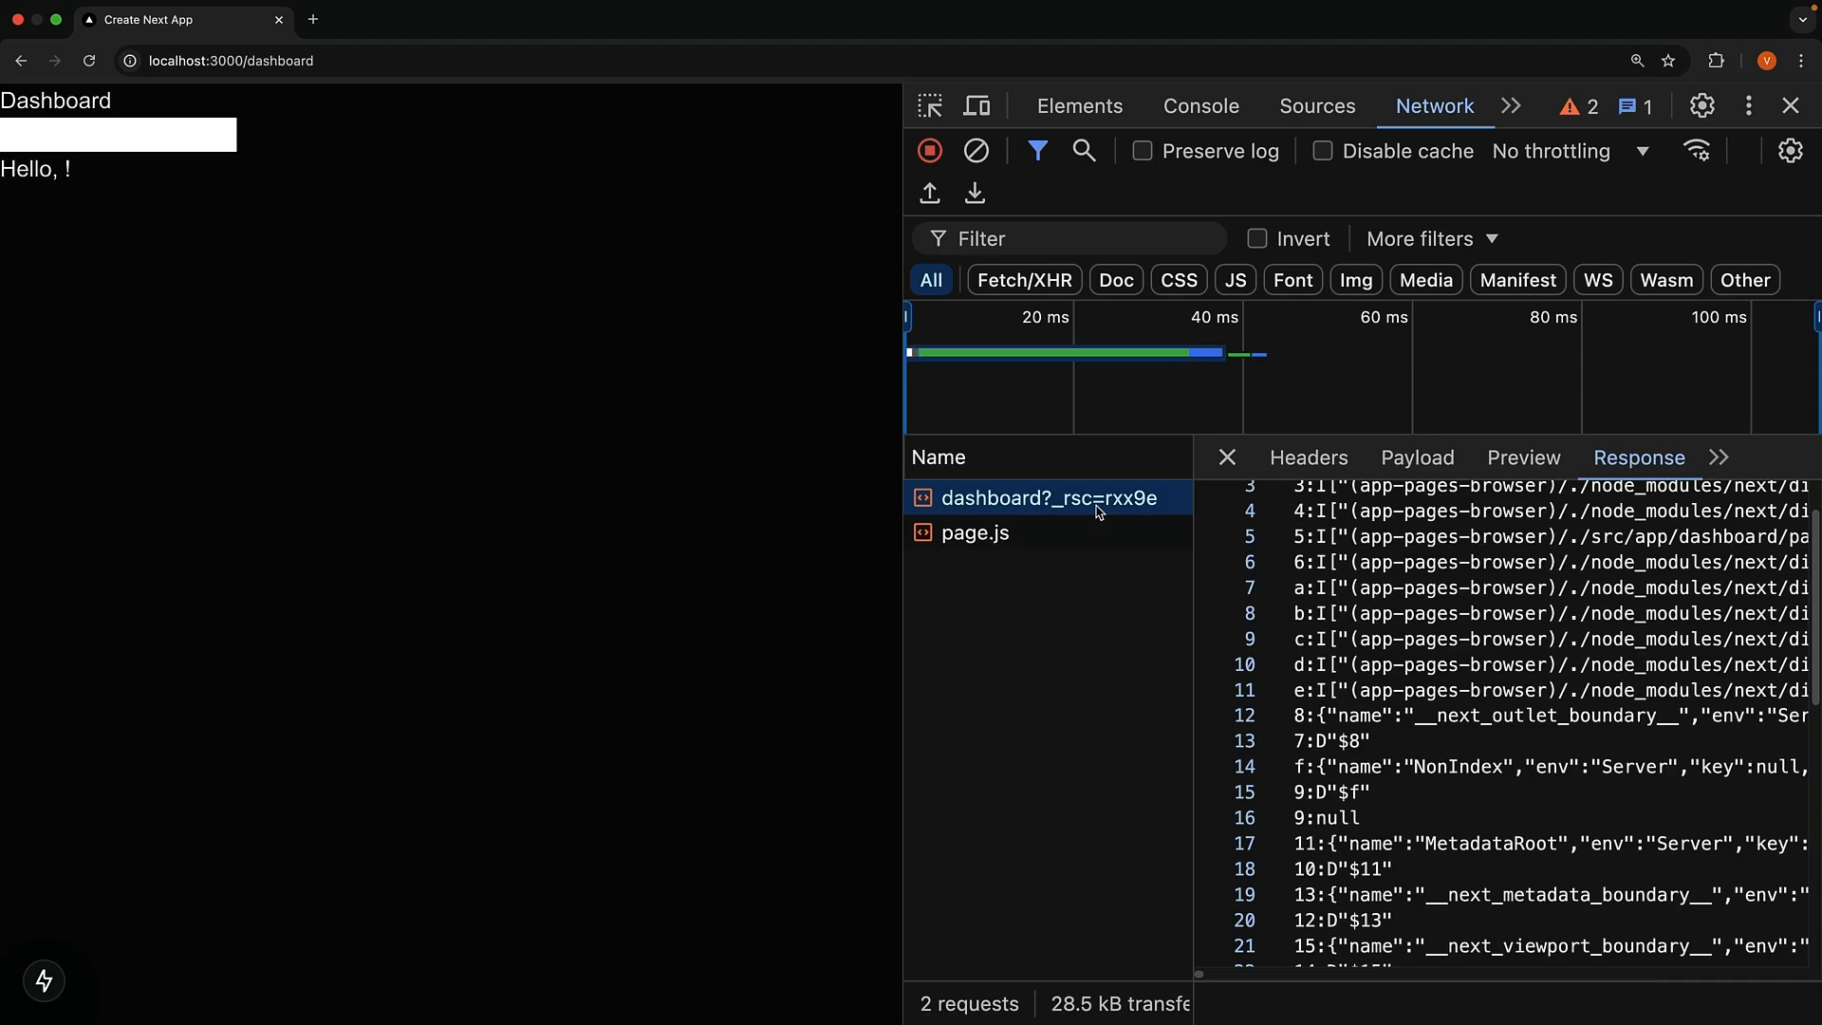
scroll(down, 3)
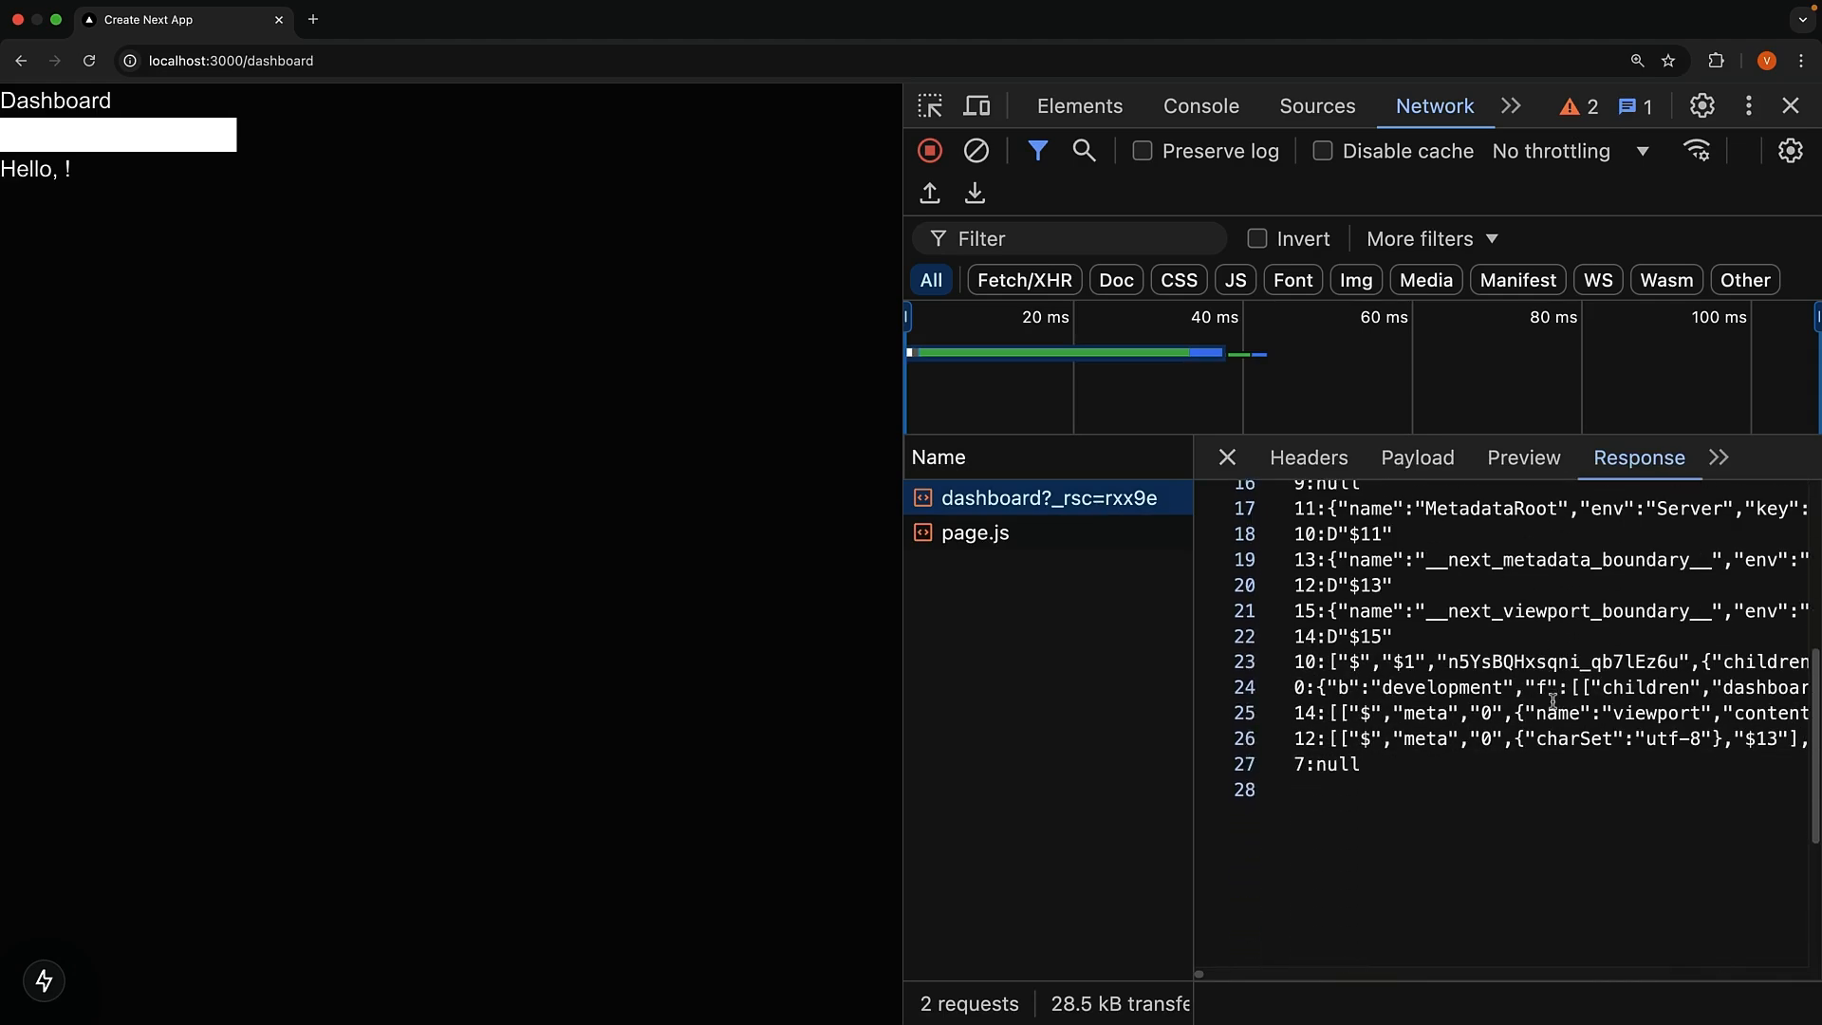